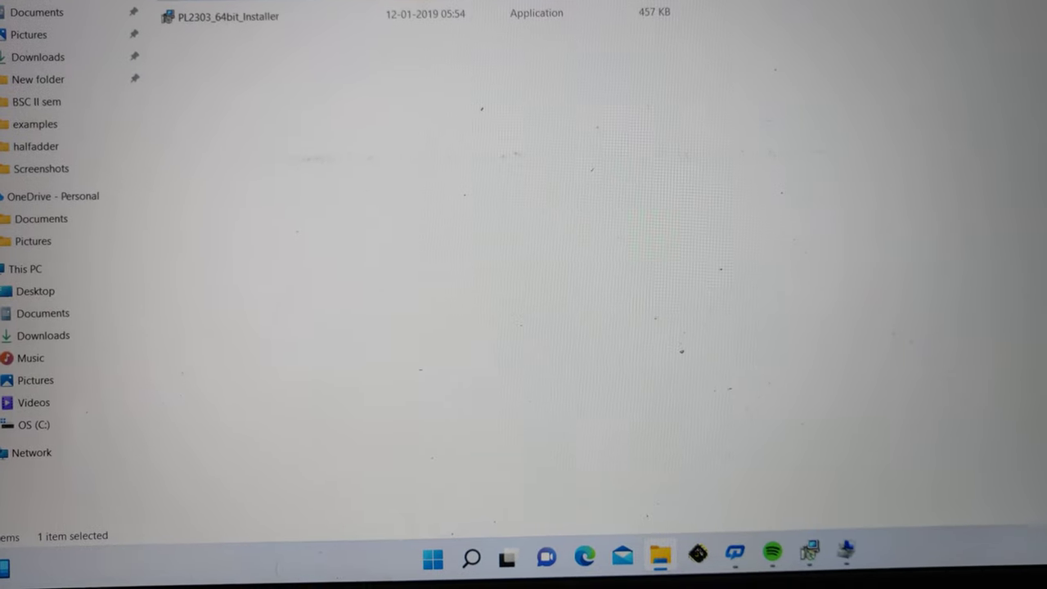
Step: Run PL2303_64bit_Installer from the folder
double_click(227, 16)
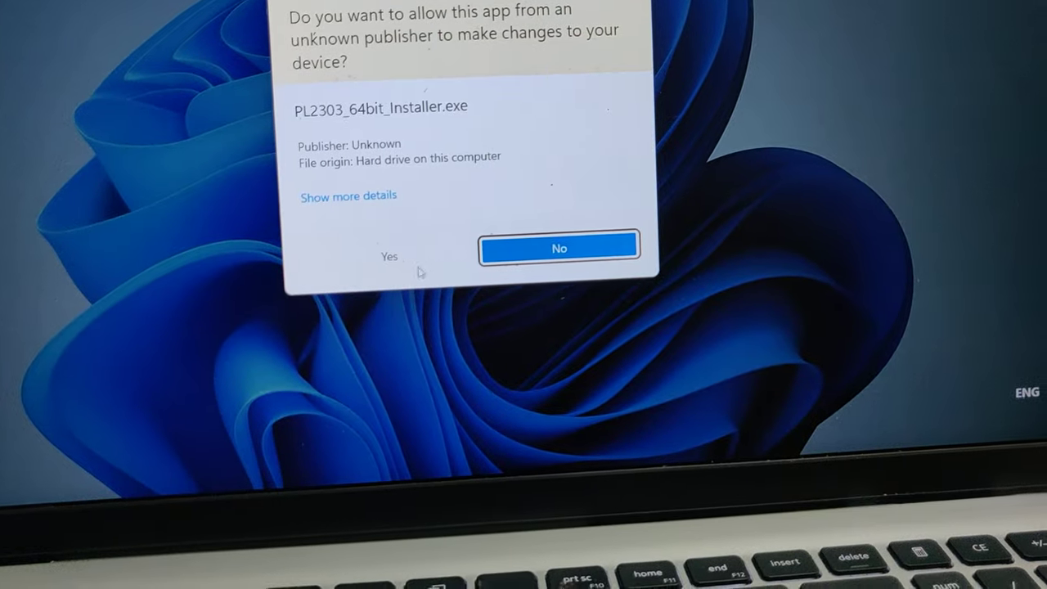
Step: Allow the installer to make changes and start installing the Prolific drivers
left_click(389, 256)
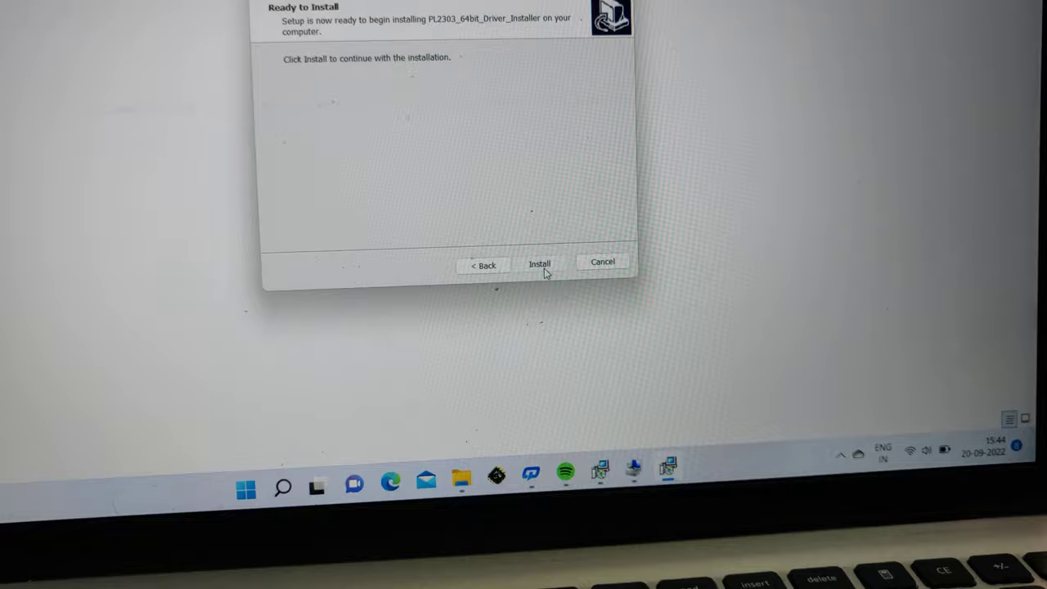
left_click(539, 264)
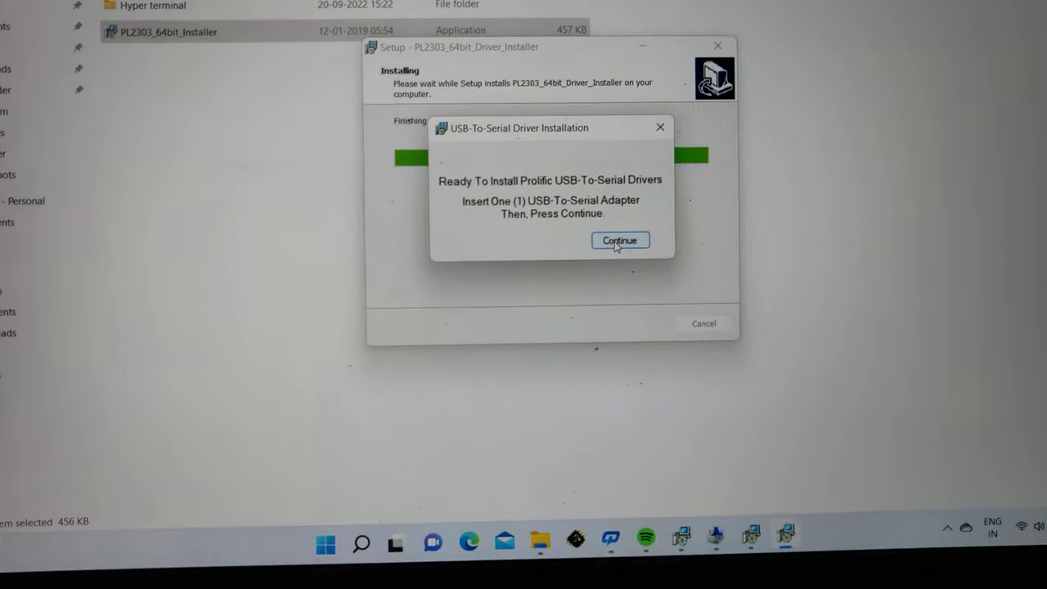
Step: Continue past the USB-to-serial adapter prompt and finish the setup wizard
left_click(620, 240)
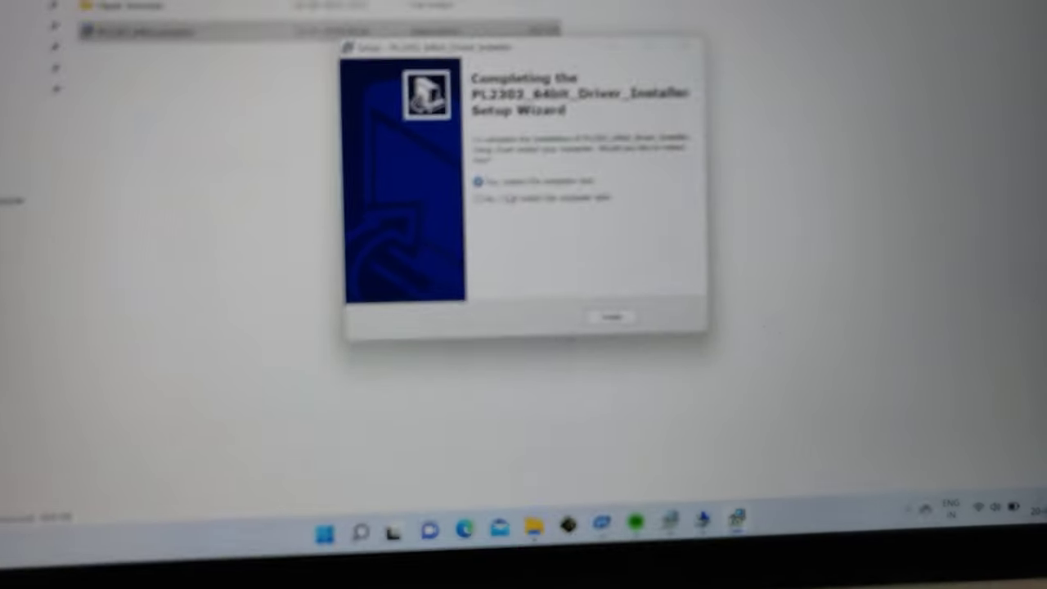
left_click(478, 231)
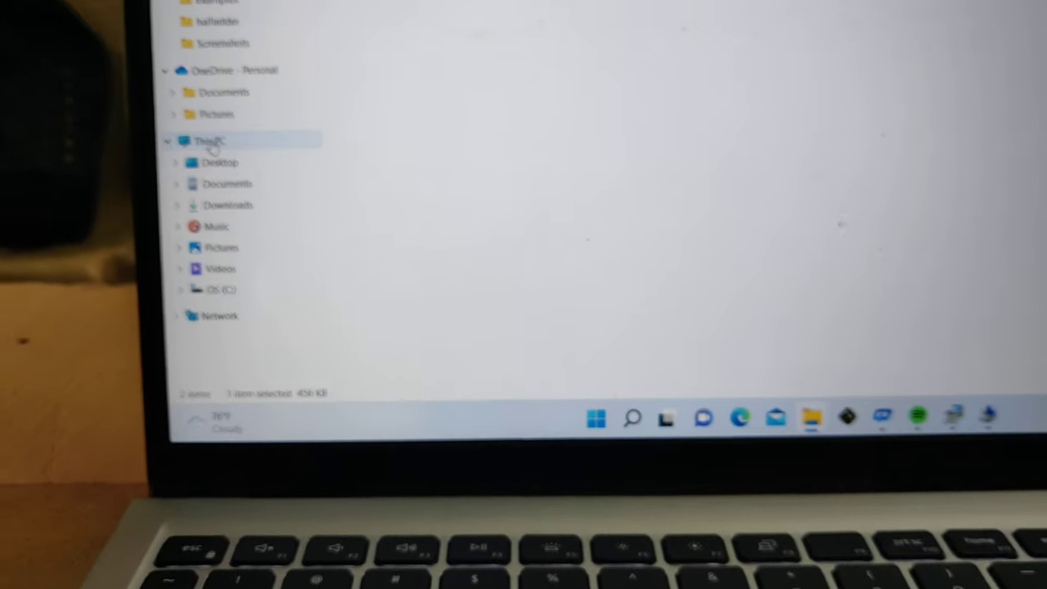
Step: Open Manage for This PC from the navigation pane
right_click(209, 141)
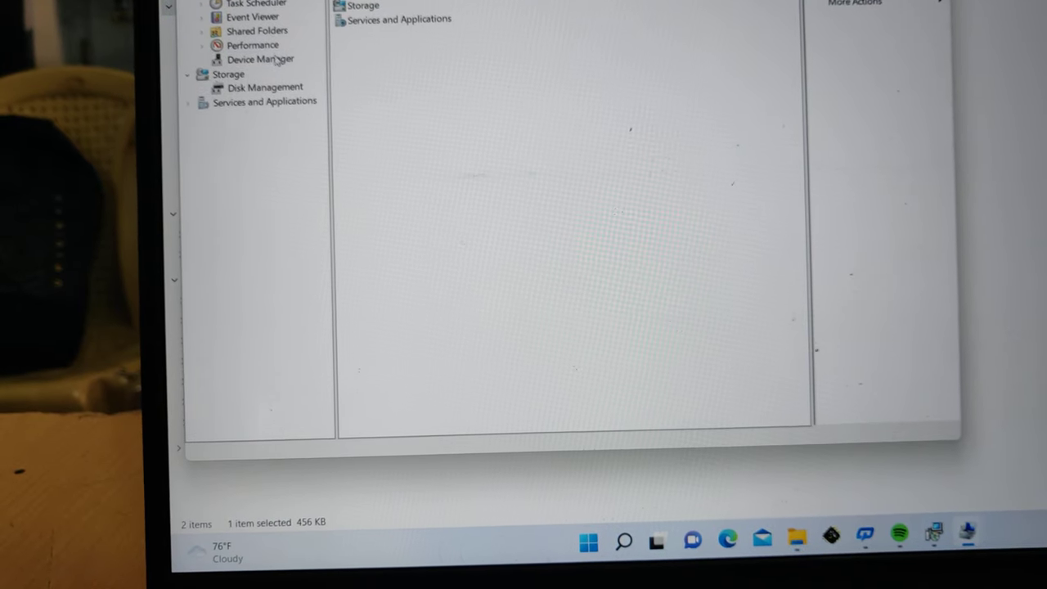
Step: In Device Manager, expand Ports (COM & LPT) and update the USB-to-serial driver
left_click(260, 59)
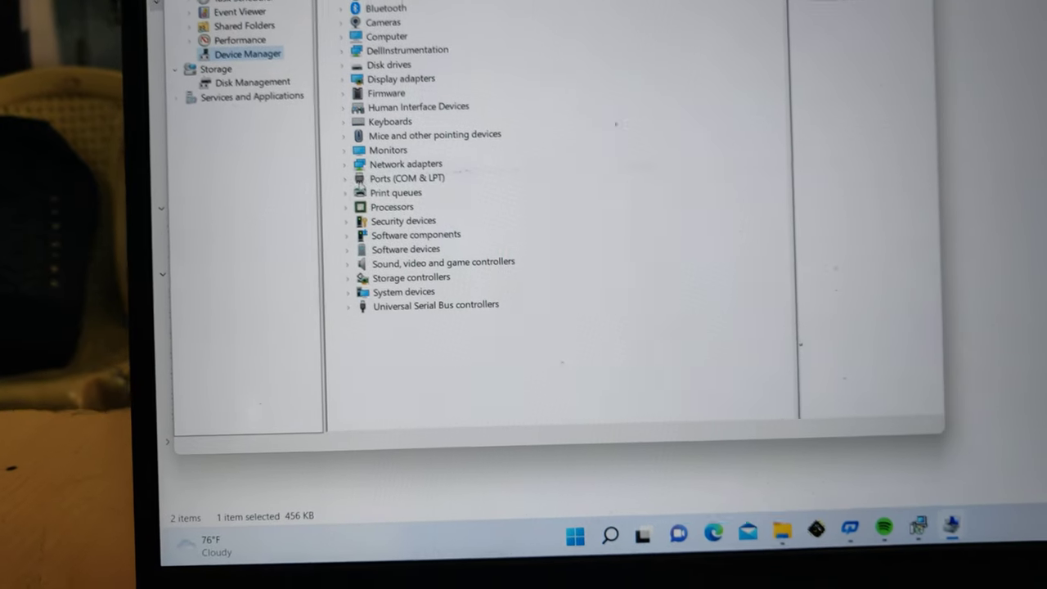
left_click(348, 177)
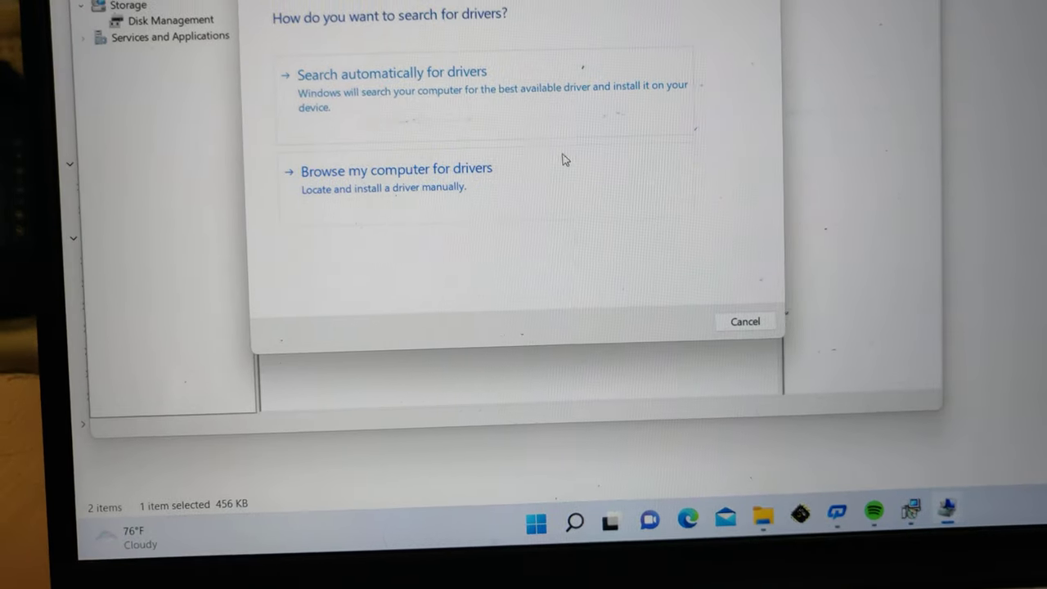
left_click(395, 170)
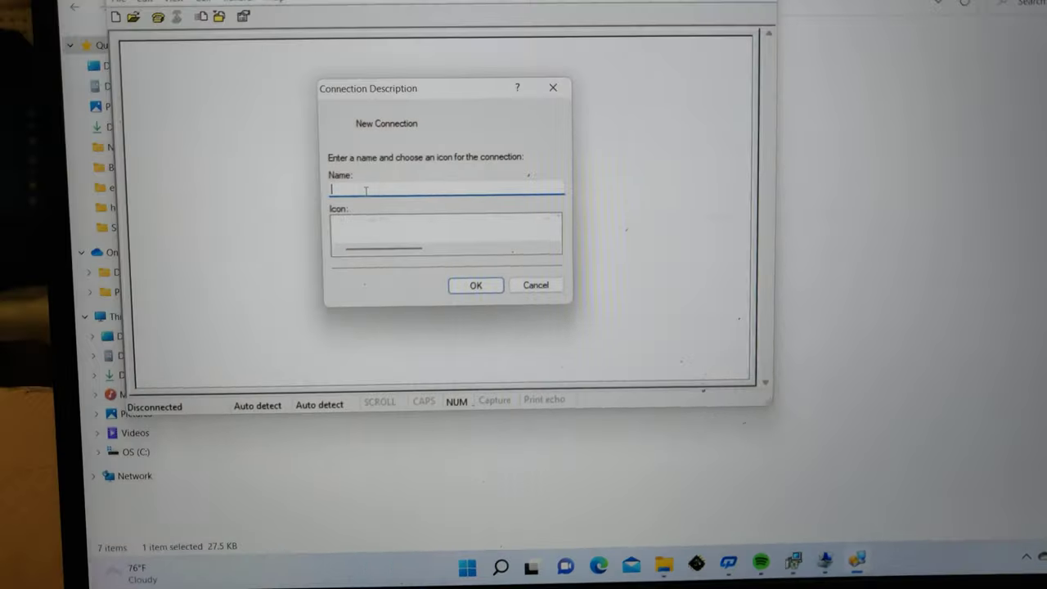
Step: Name the connection, choose COM4, and restore default port settings (9600, 8-N-1)
left_click(475, 285)
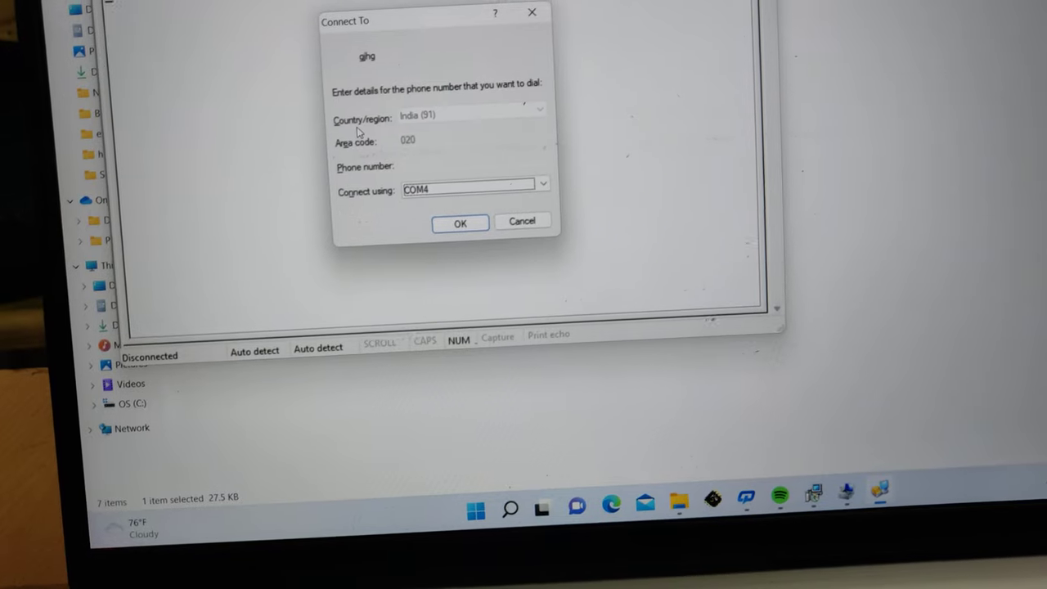
left_click(542, 183)
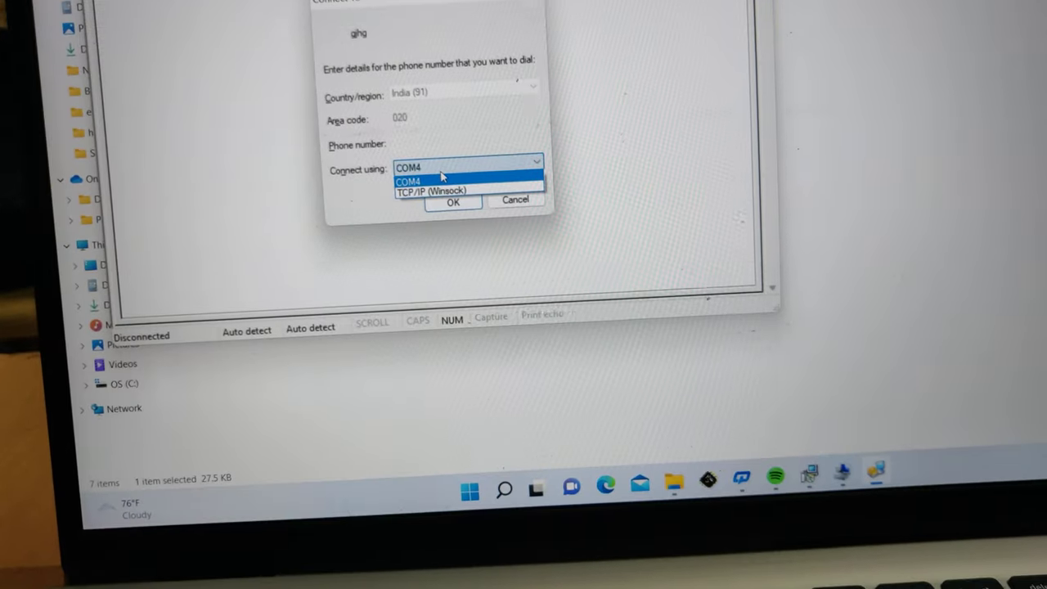
left_click(409, 180)
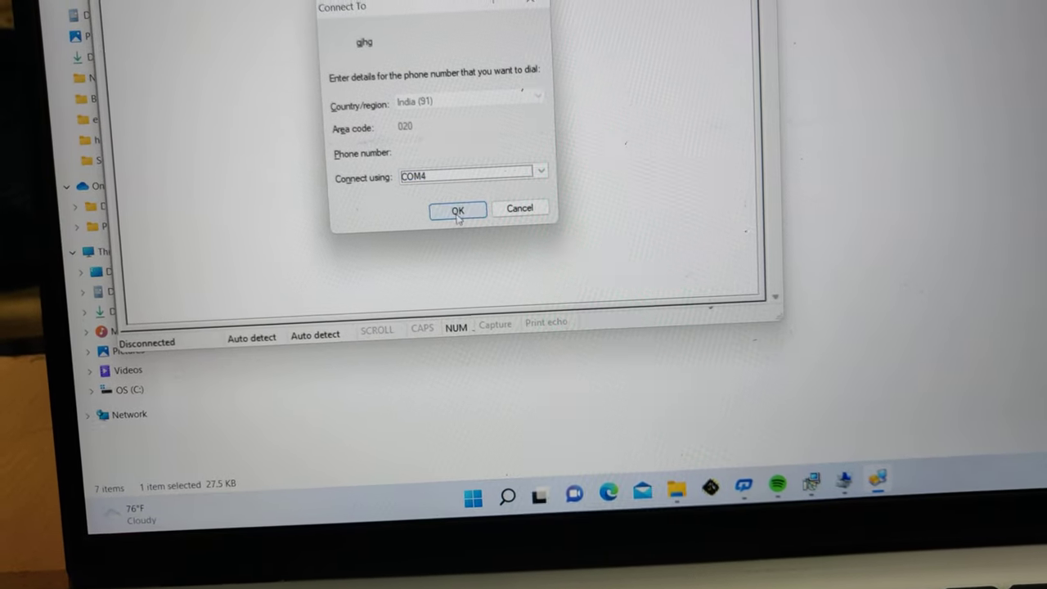
left_click(457, 209)
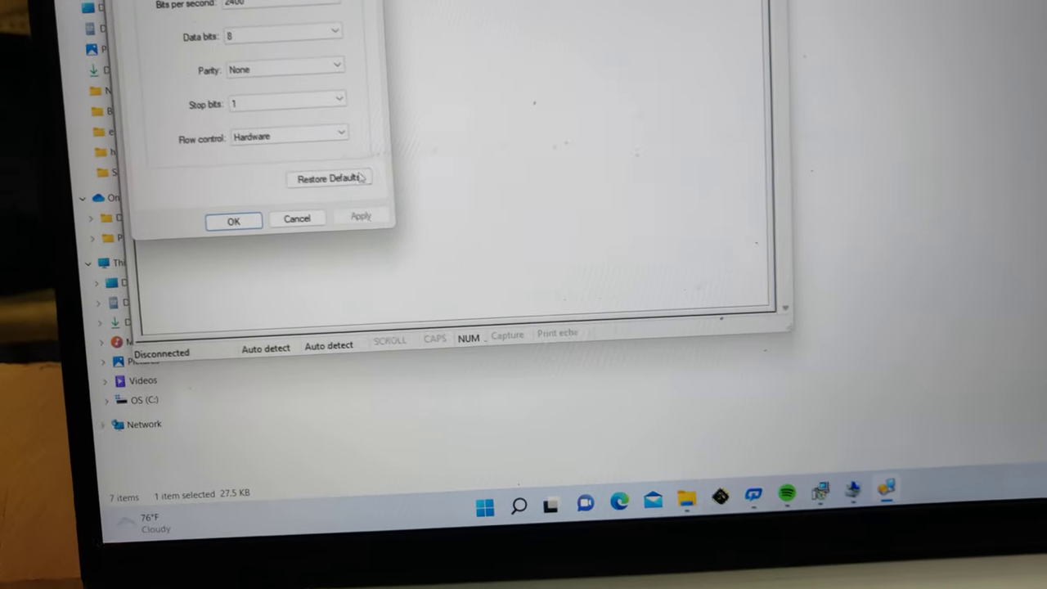
left_click(347, 189)
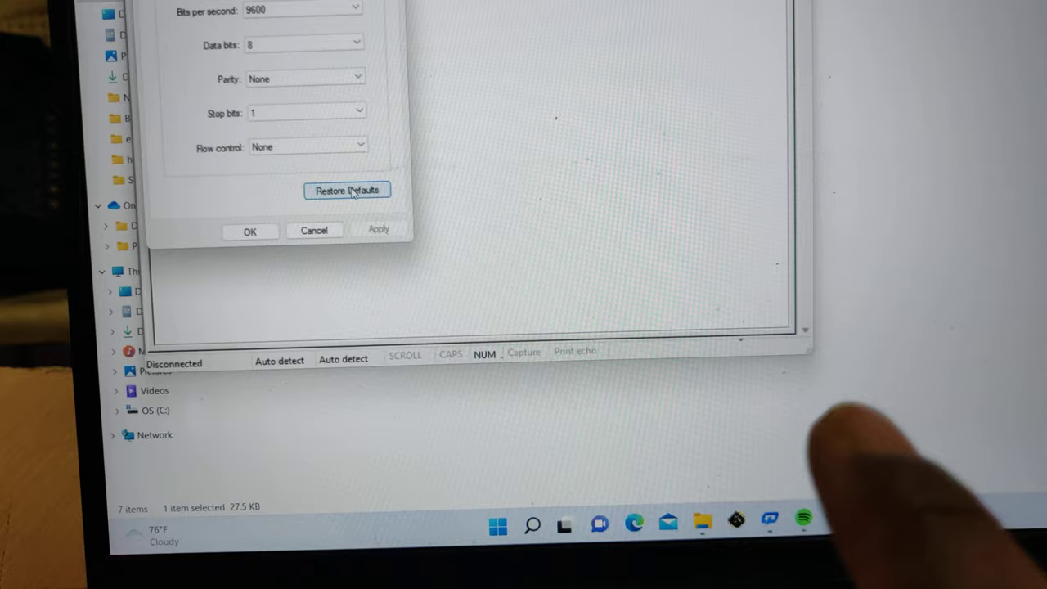